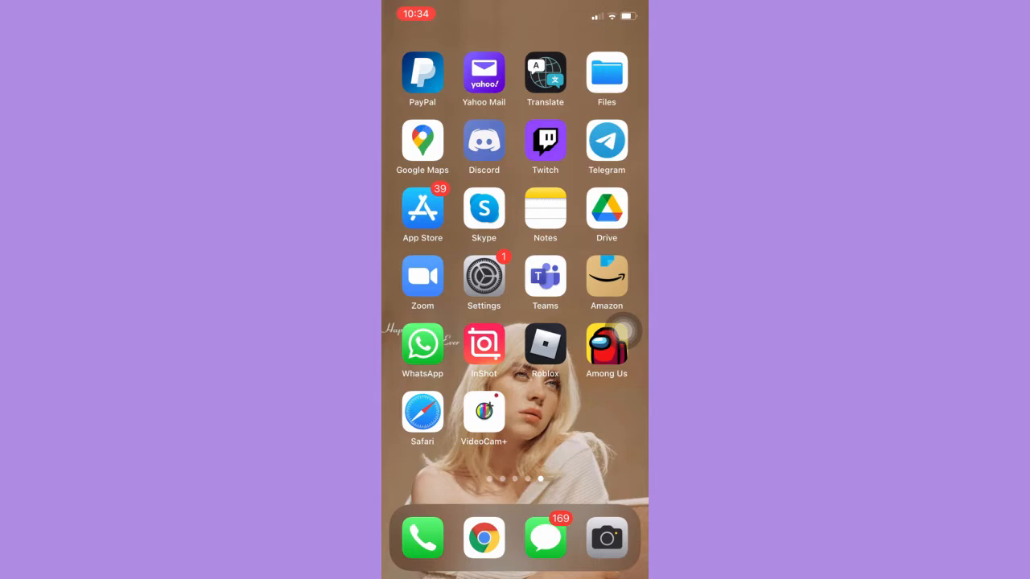
- Open the App Store from the home screen
click(607, 539)
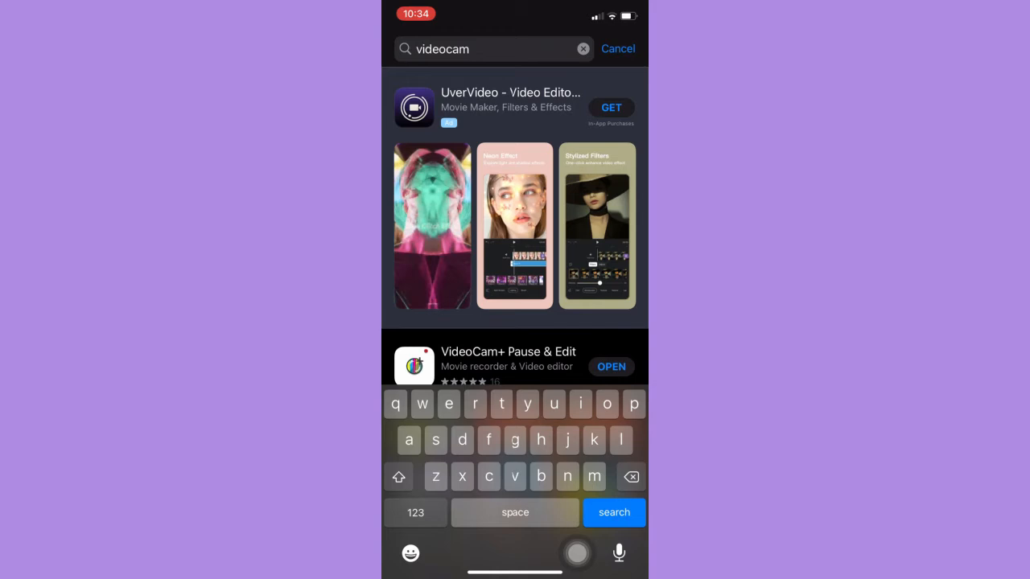
- Scroll the 'videocam' results to VideoCam+ Pause & Edit, shown as installed with OPEN
scroll(down, 3)
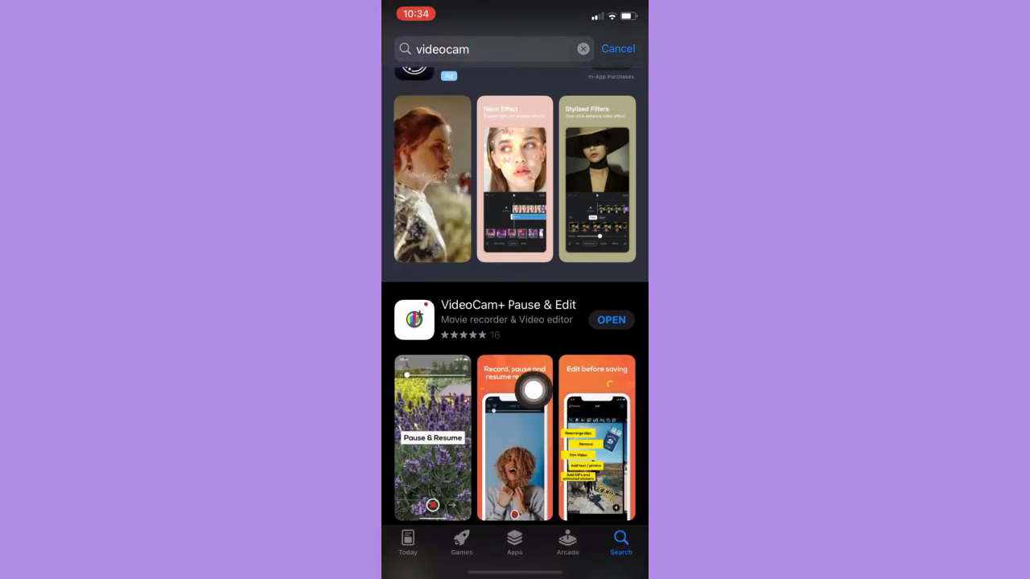